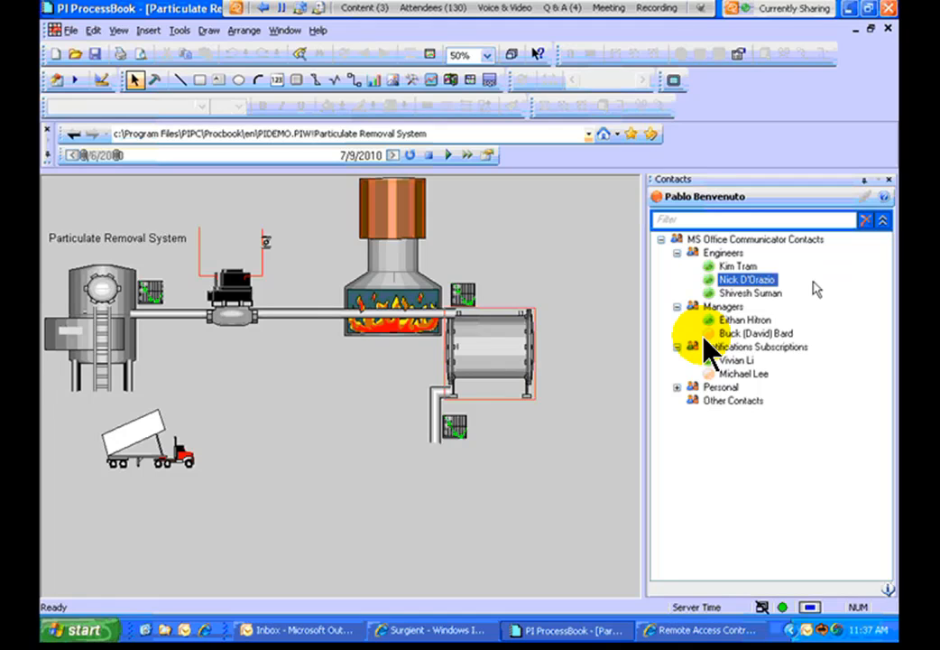
{"action": "mouse_move", "coordinate": [788, 388]}
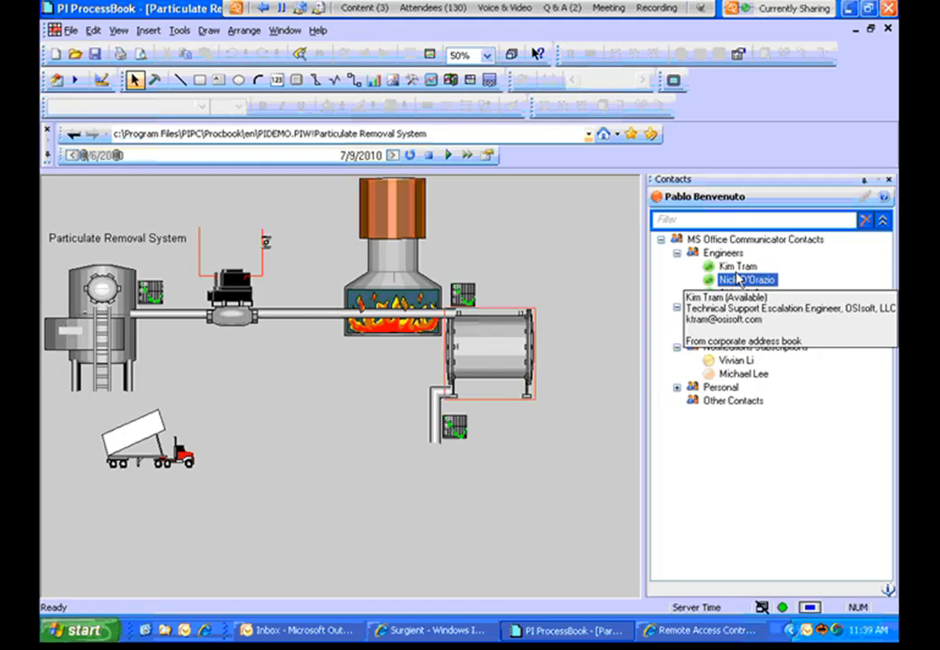
Step: Open the context menu for the engineer contact in the Contacts pane
{"action": "right_click", "coordinate": [746, 280]}
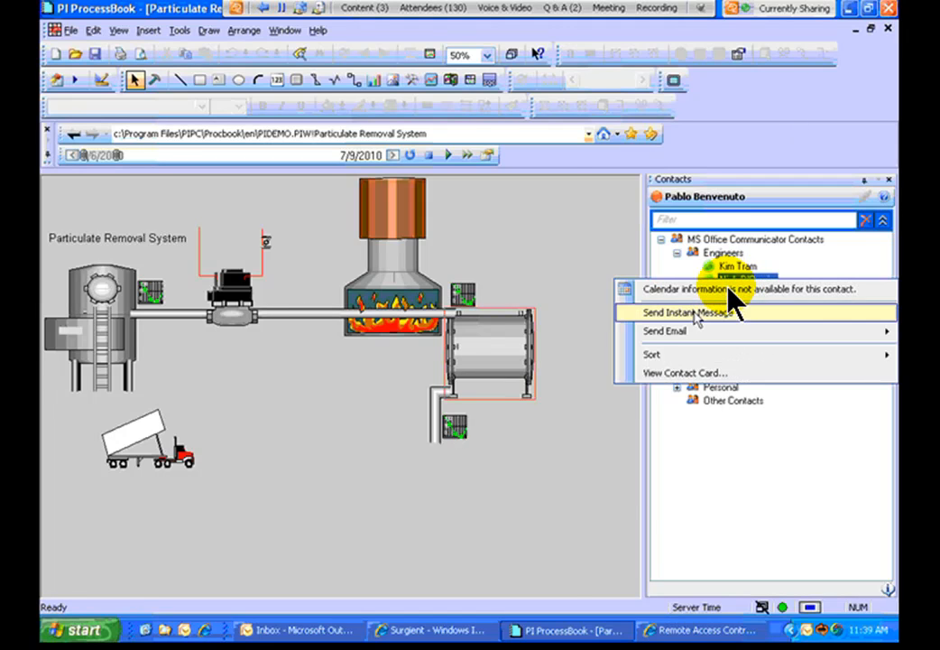
Step: Send the engineer an instant message starting 'hi n' asking them to check e-mail
{"action": "left_click", "coordinate": [690, 312]}
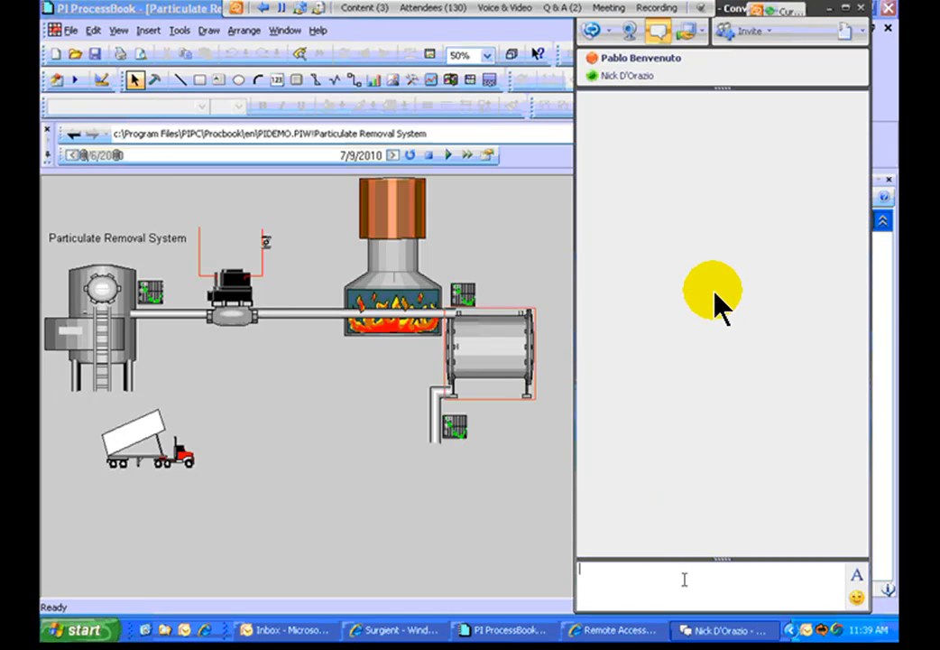
{"action": "type", "text": "hi n"}
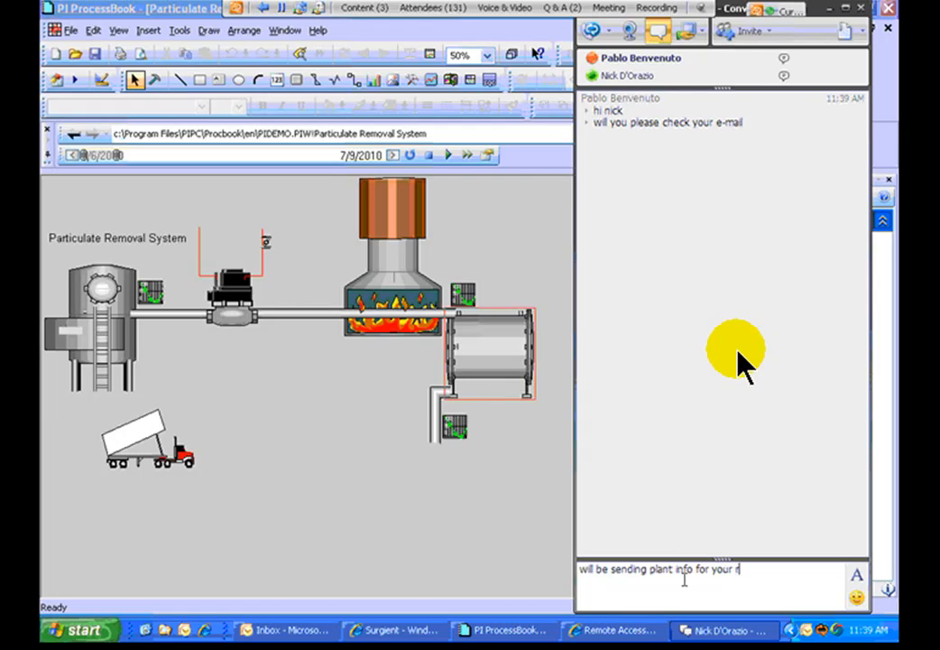
{"action": "key", "text": "enter"}
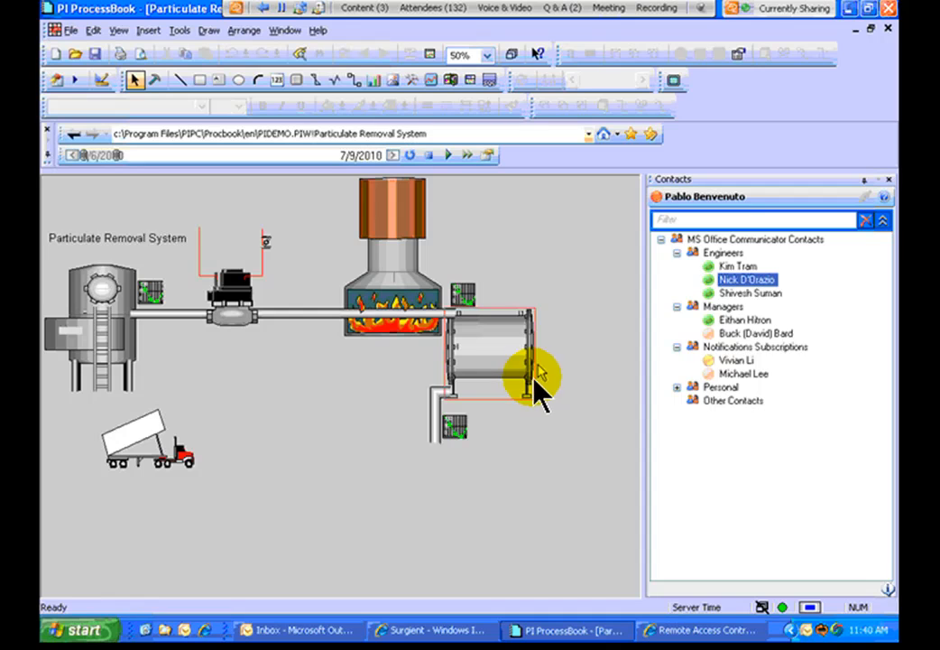
Step: Open the context menu on the Particulate Removal System display to e-mail a screen capture
{"action": "right_click", "coordinate": [748, 279]}
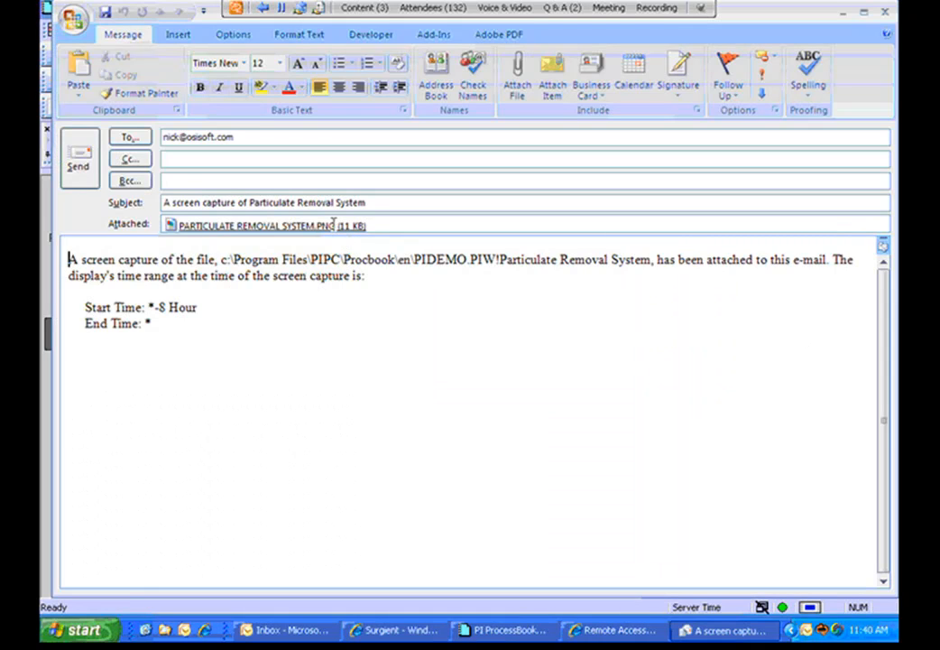
Step: Select the attached Particulate Removal System PNG capture in the Outlook draft
{"action": "left_click", "coordinate": [268, 225]}
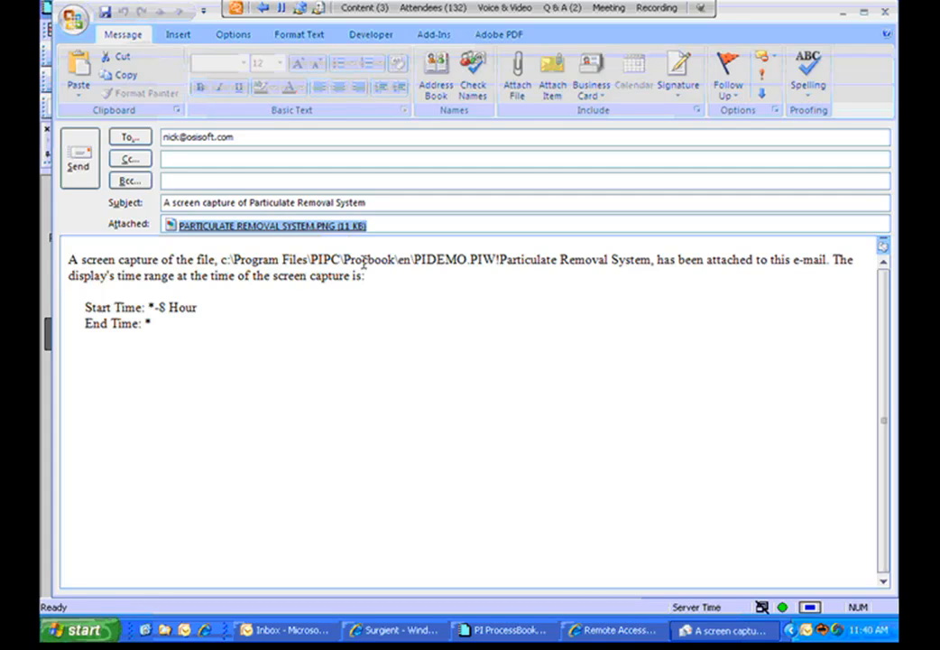